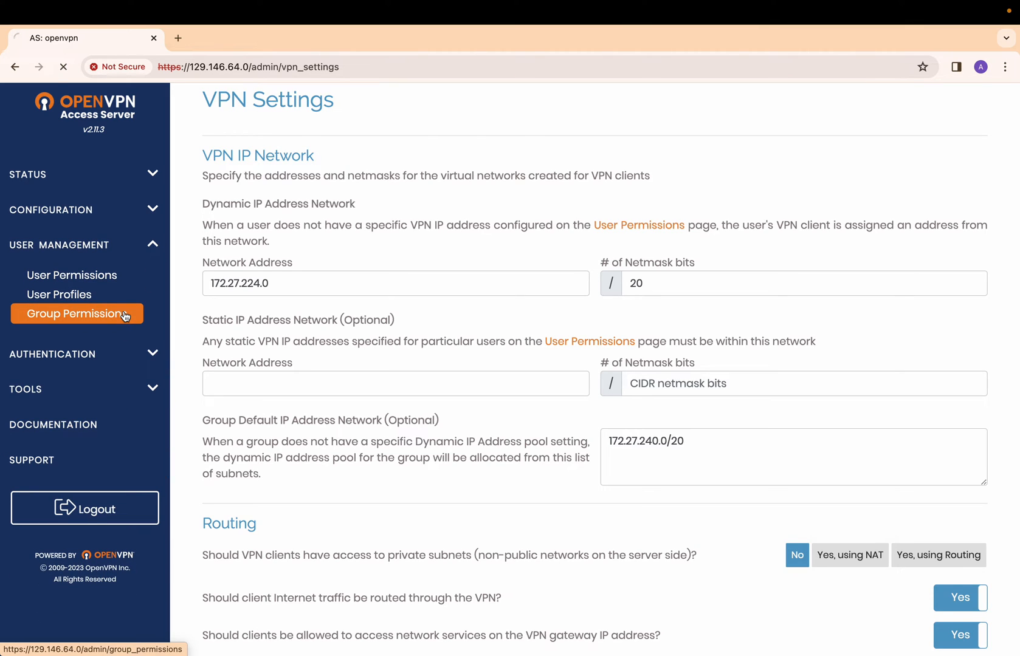
Open Group Permissions and review Customer-1's settings, including its allowed network 10.0.1.0/24.
click(74, 314)
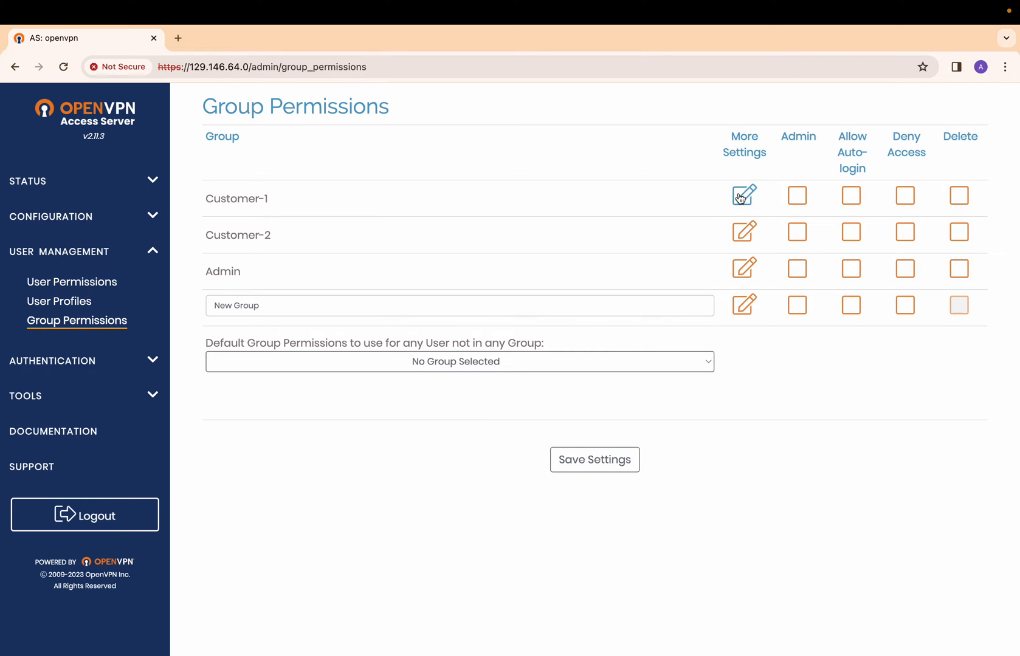
click(744, 195)
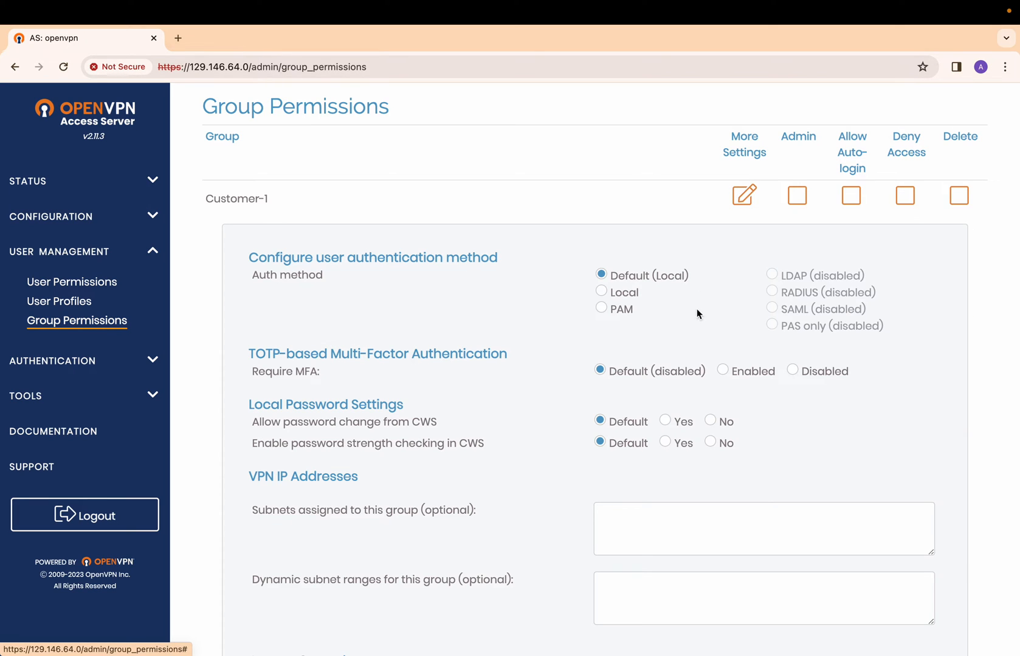
scroll(down, 3)
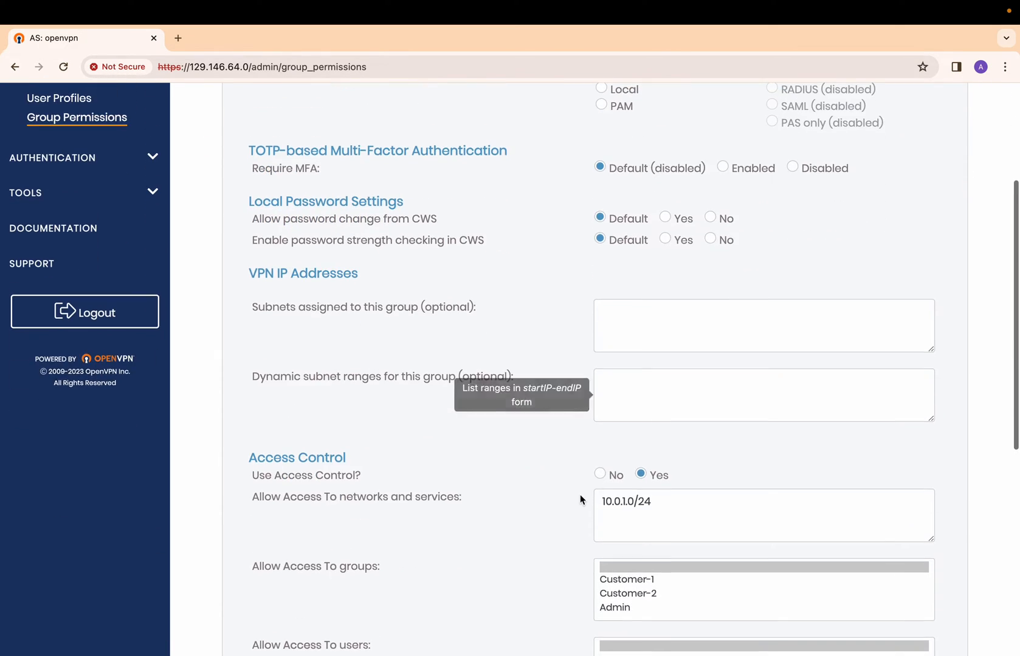
mouse_move(580, 503)
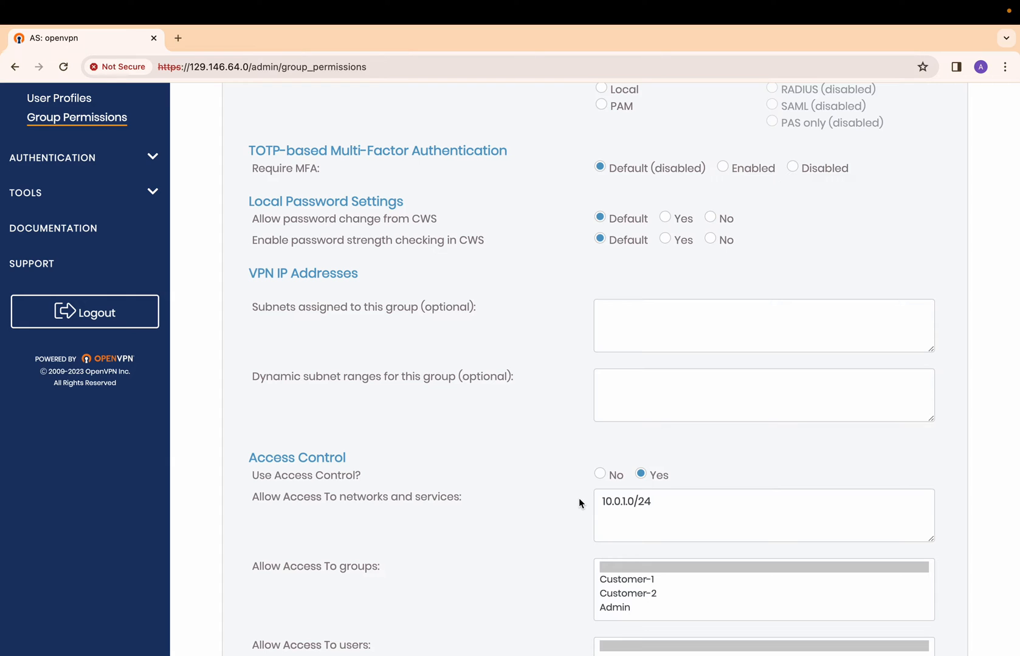
scroll(down, 3)
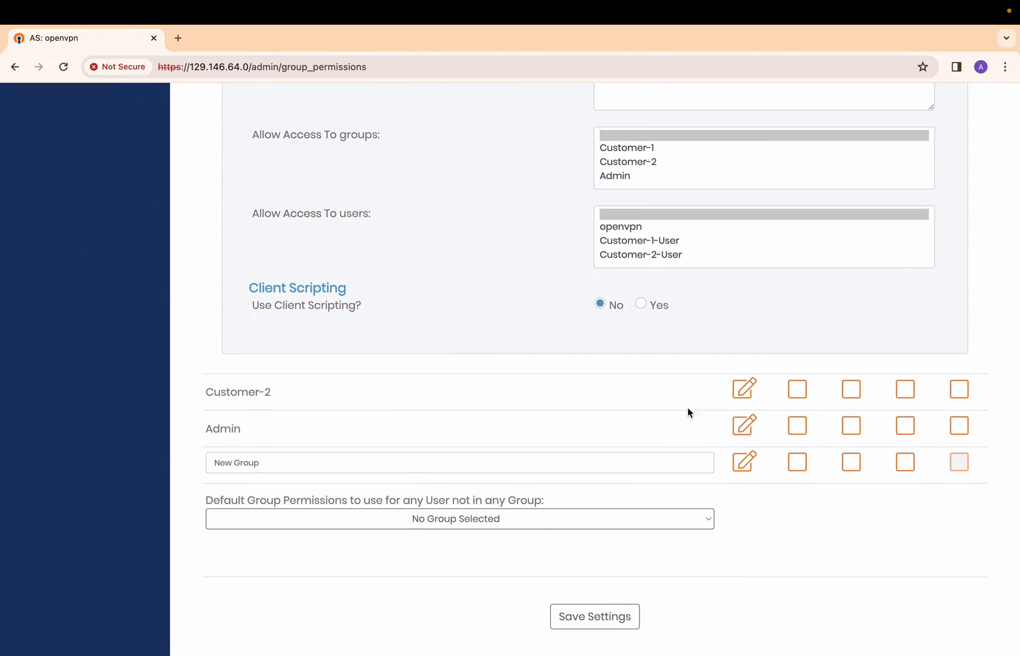
Review the Customer-2 group (allowed network 10.0.2.0/24) and the Admin group settings.
click(745, 389)
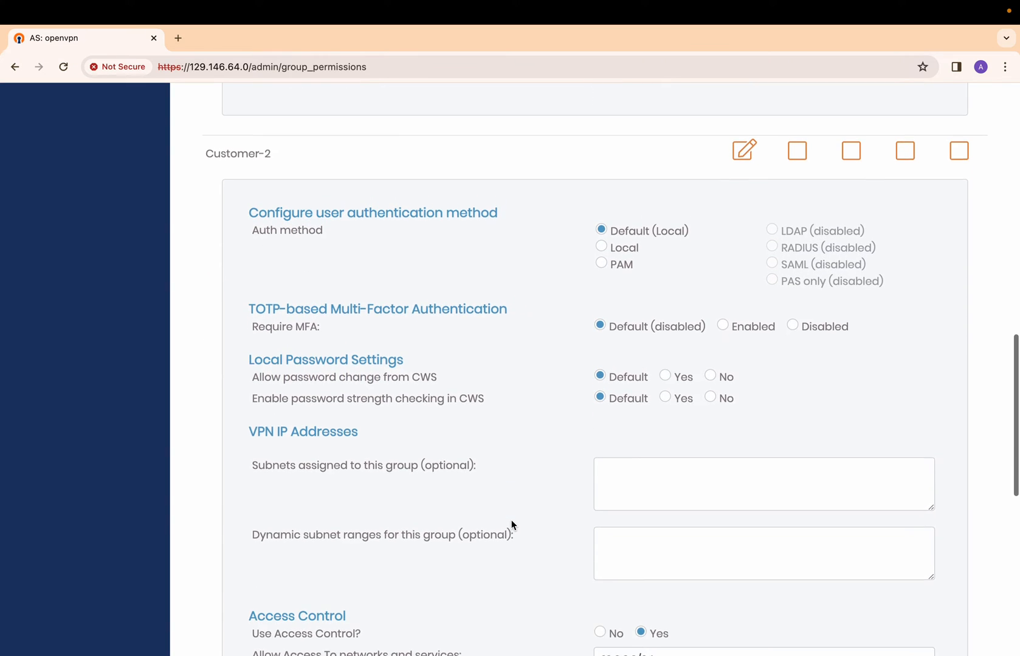
scroll(down, 3)
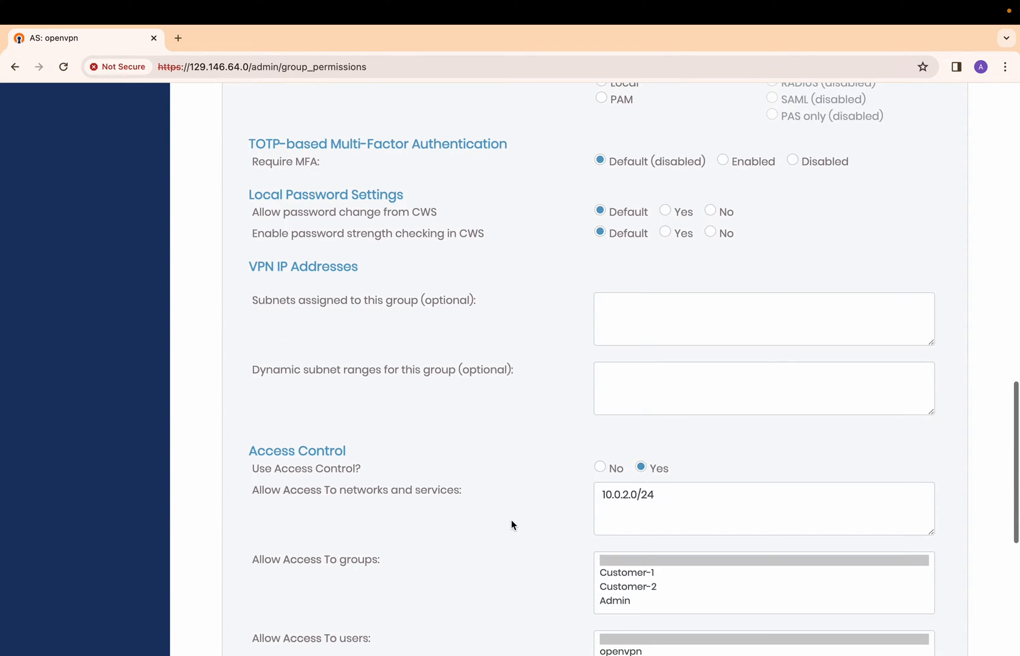
scroll(down, 3)
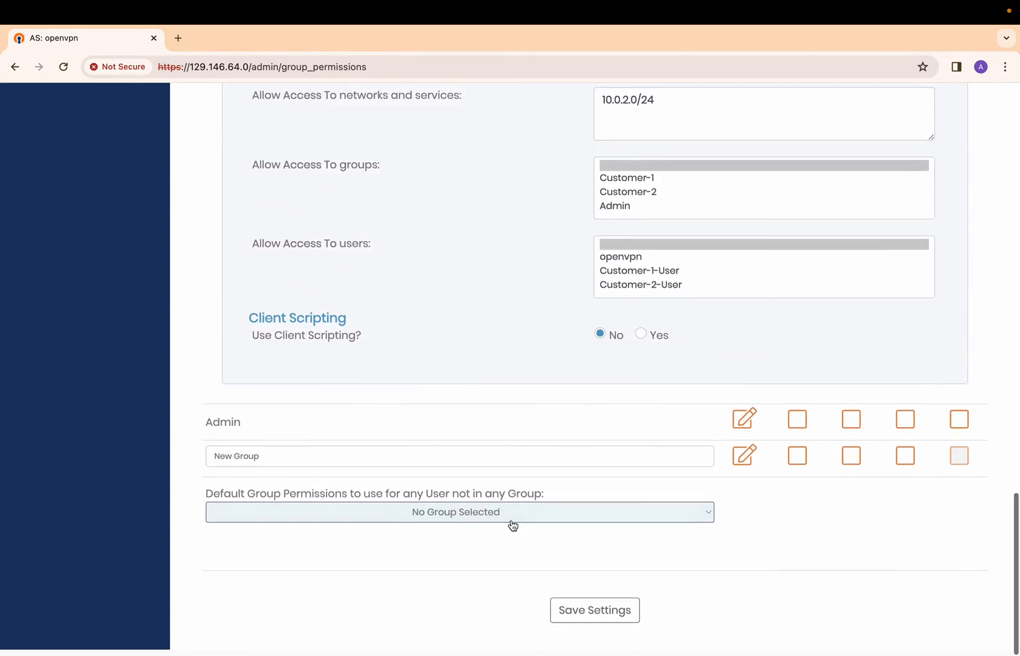
click(744, 419)
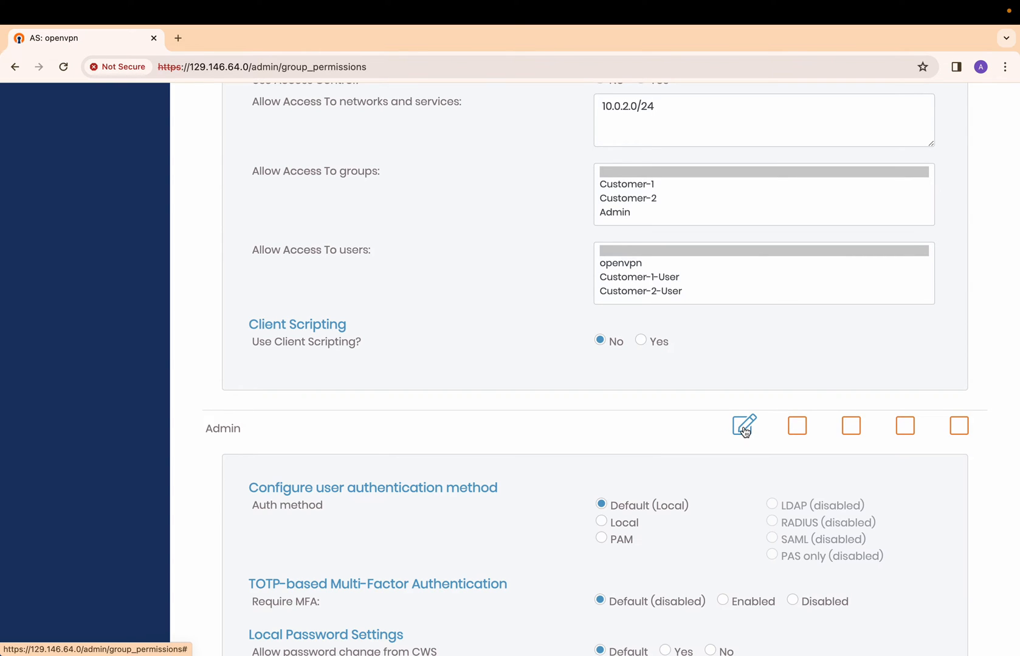
scroll(down, 3)
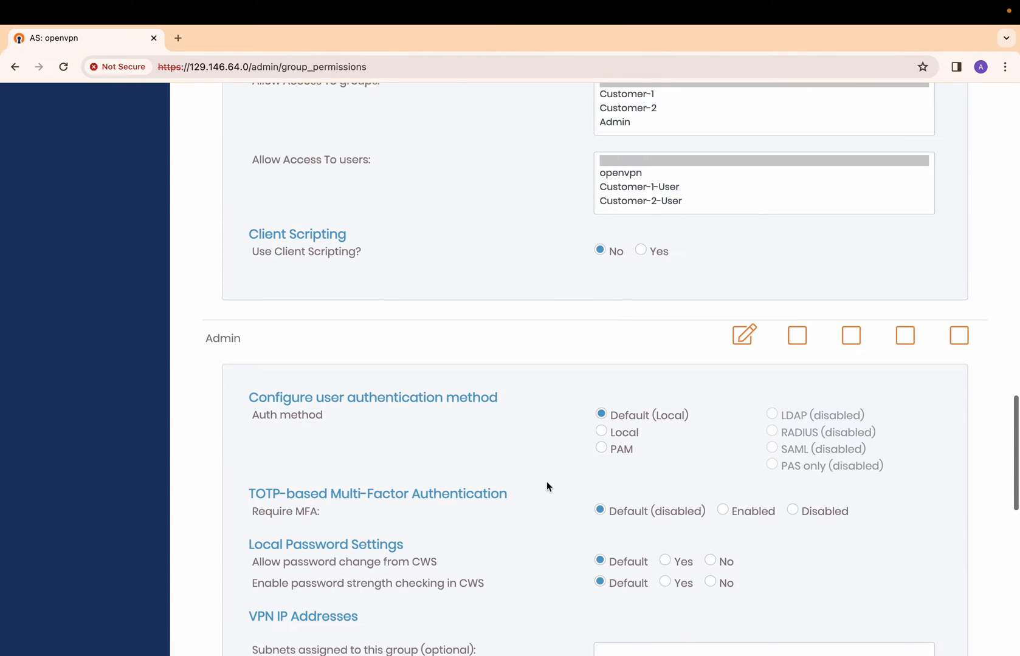
scroll(down, 3)
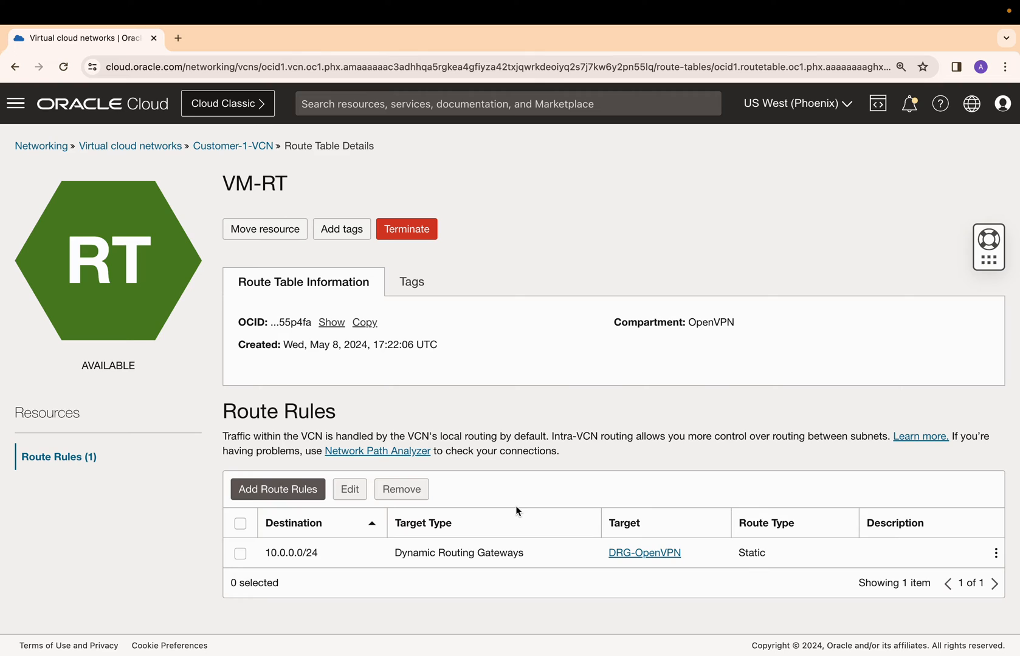
Follow DRG-OpenVPN into the Customer-VCN-RT route table and its Import-OpenVPN-VCN distribution.
click(643, 553)
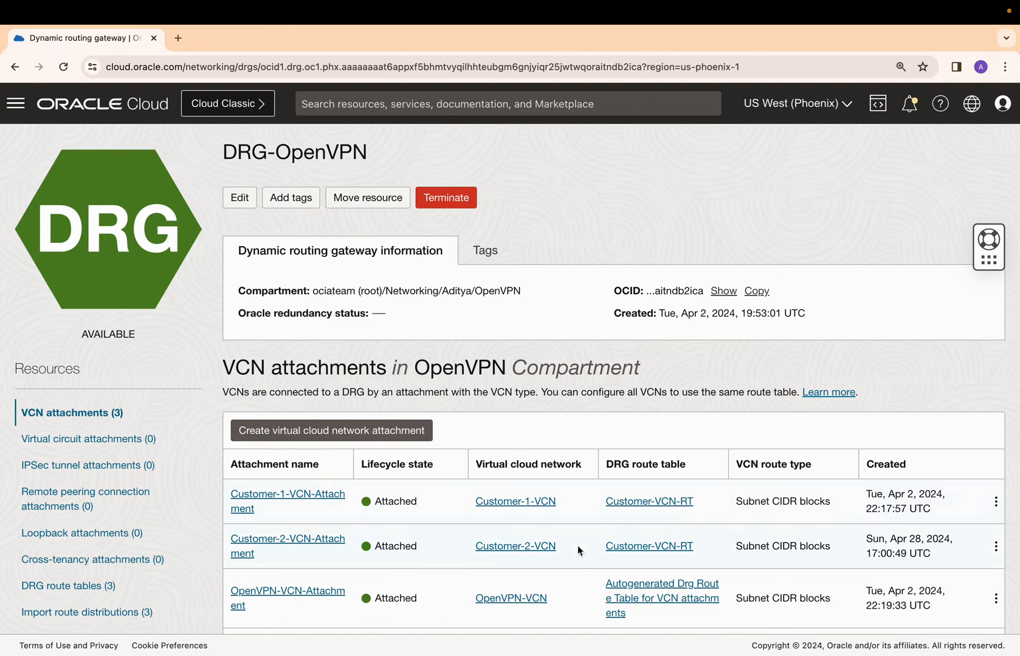
mouse_move(713, 583)
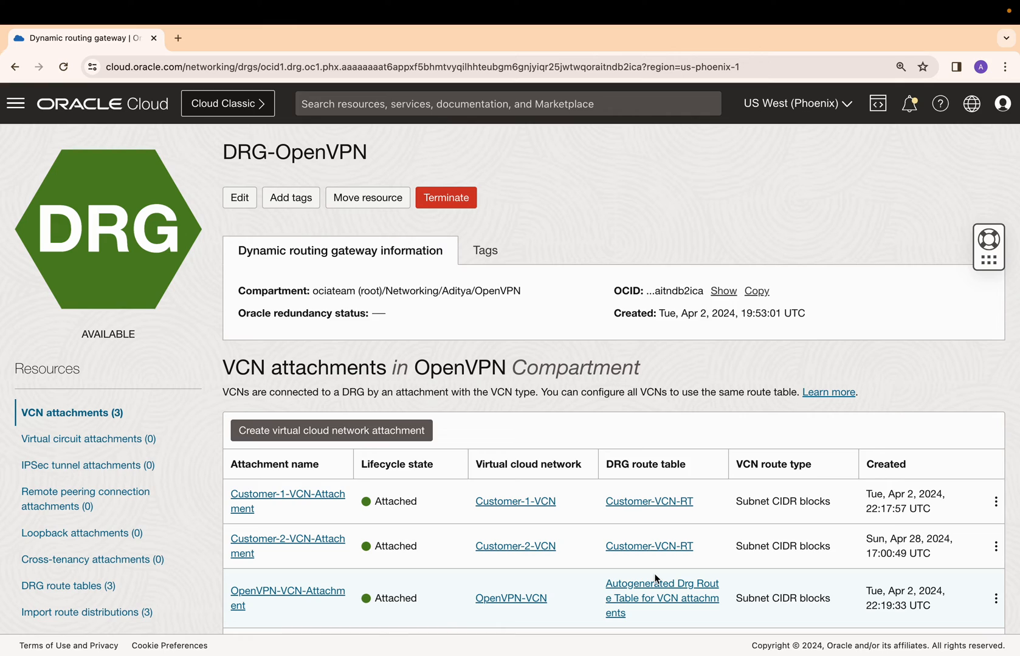
mouse_move(655, 566)
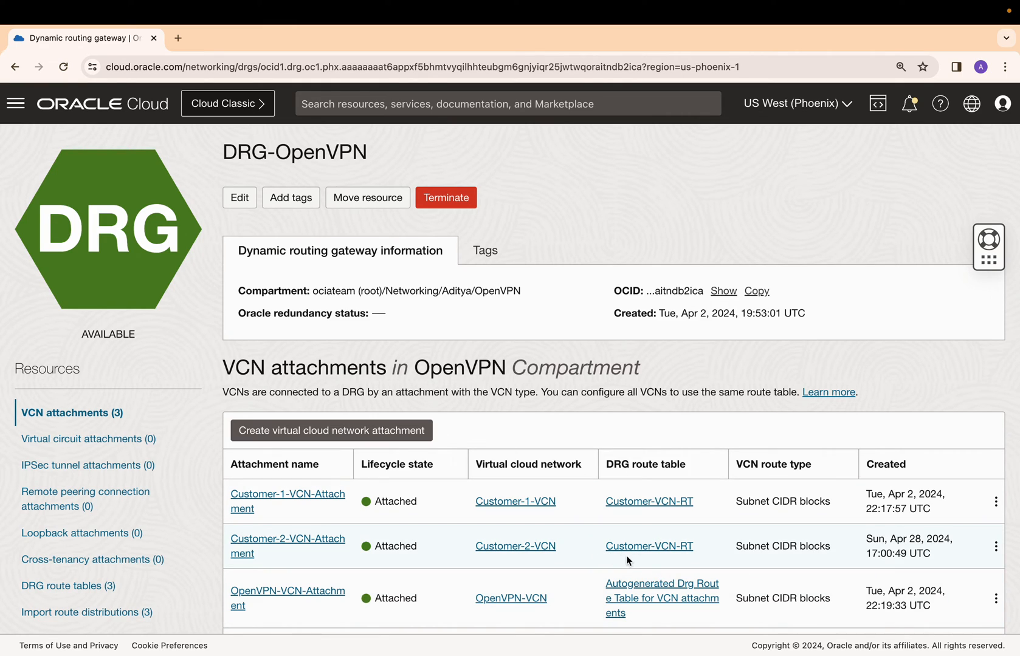
mouse_move(610, 493)
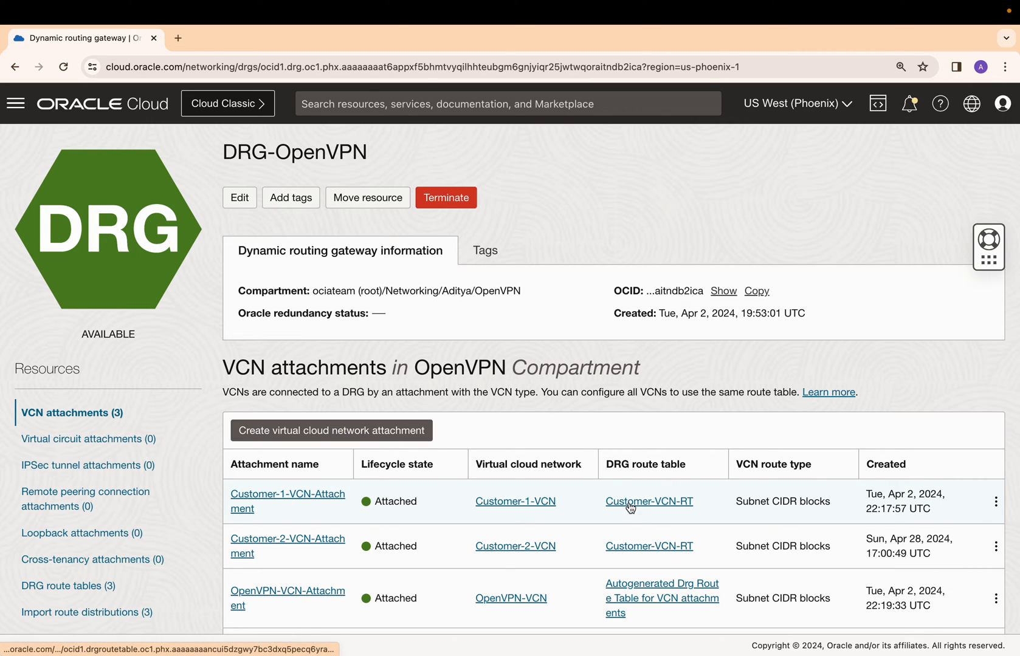
click(648, 501)
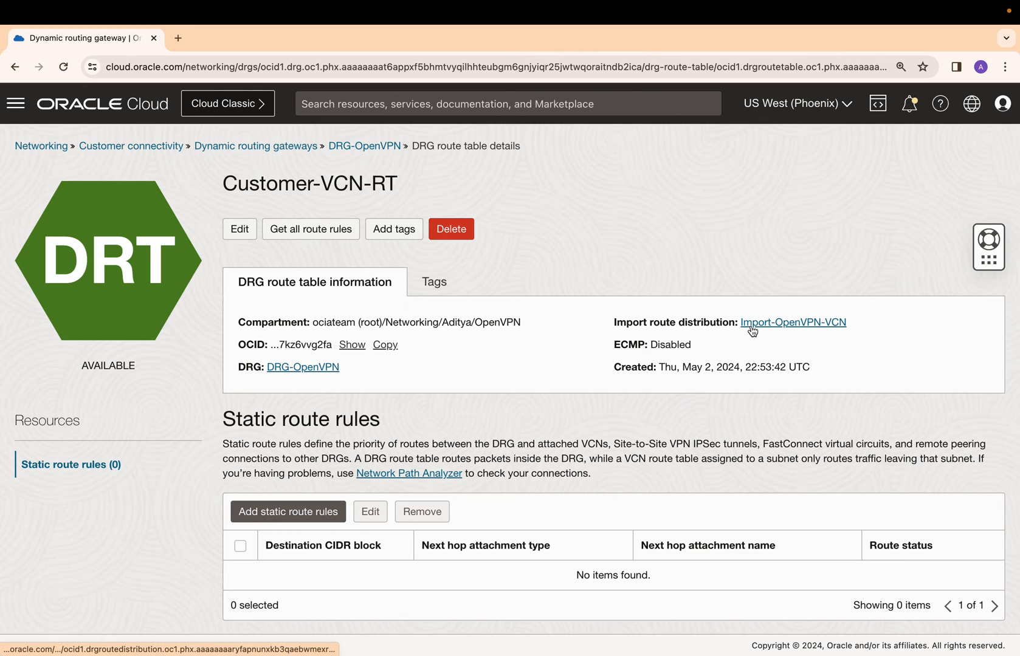
click(792, 322)
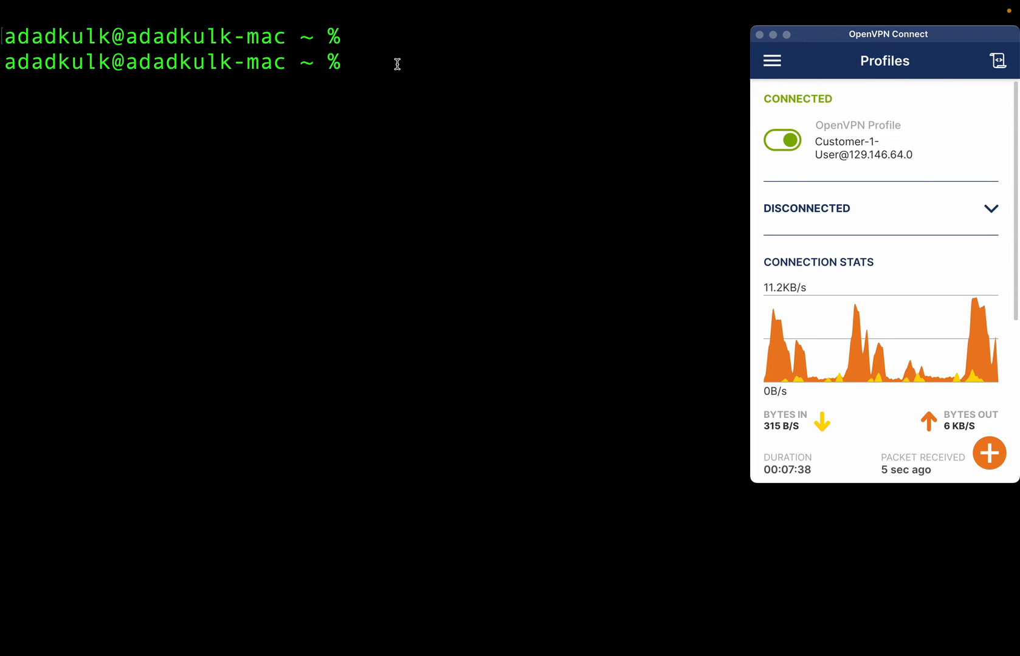
Ping 10.0.1.10 from Terminal while connected as Customer-1-User.
text(ping 10.0)
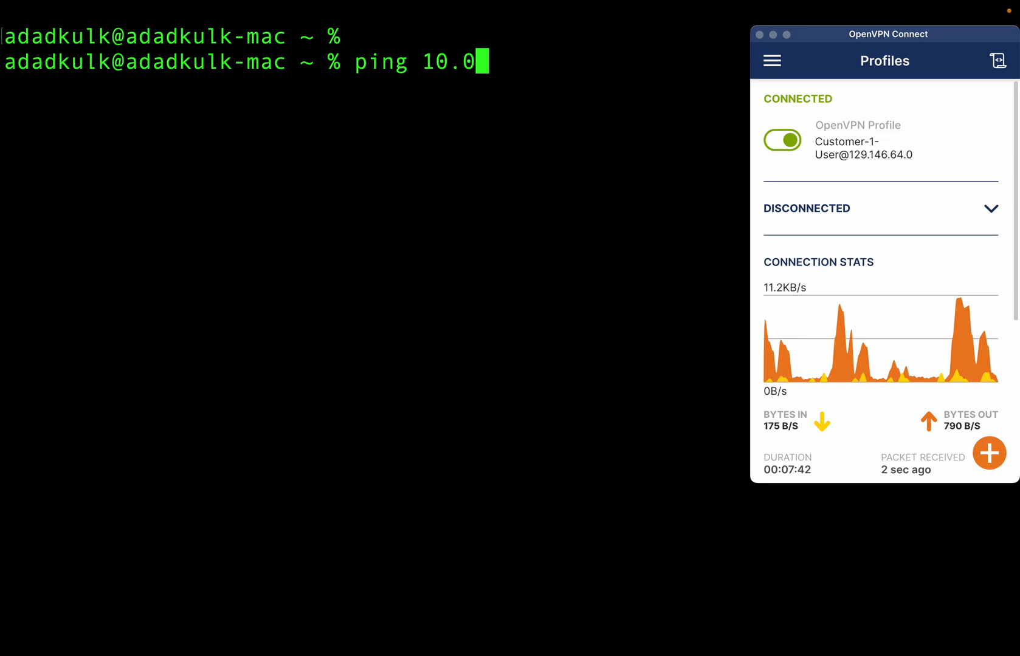
text(.1.10)
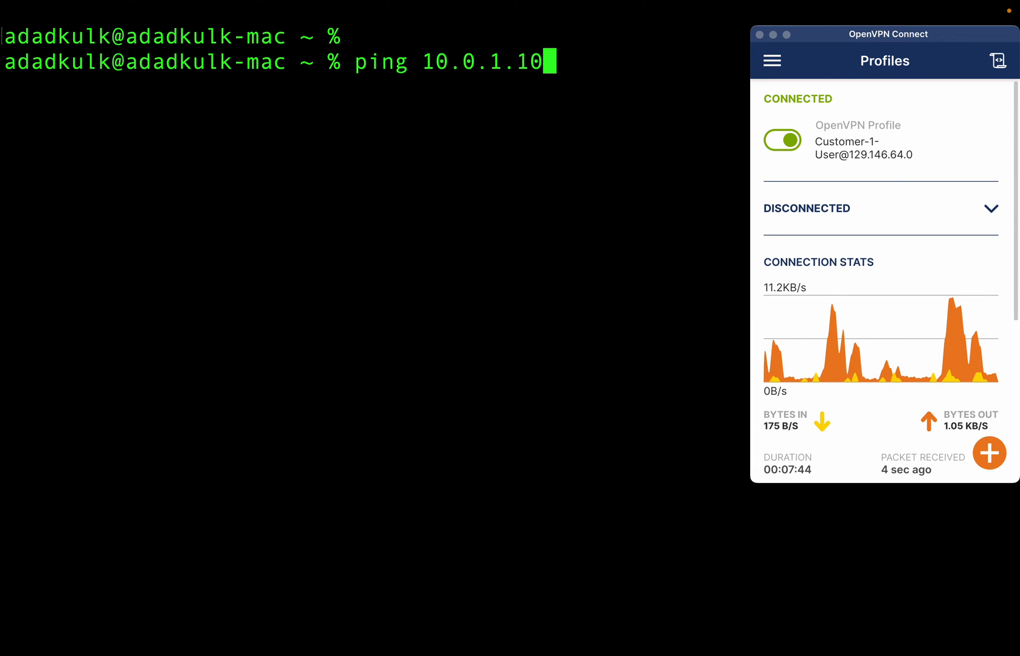
key(Return)
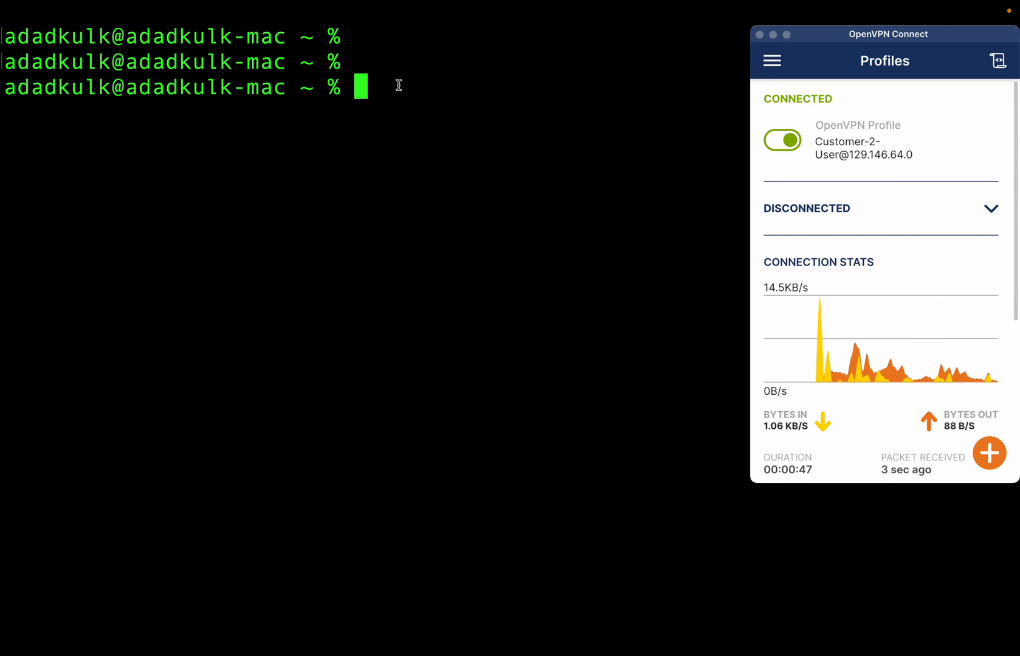
As Customer-2-User, ping 10.0.1.10 until 100% packet loss, then retype the ping.
text(ping)
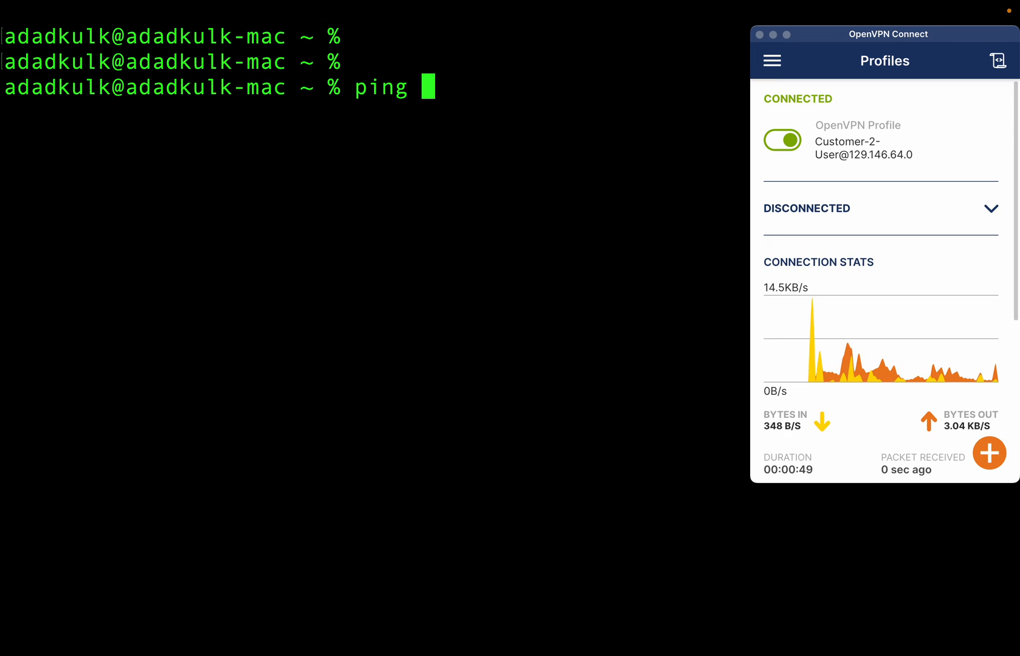
text(10.)
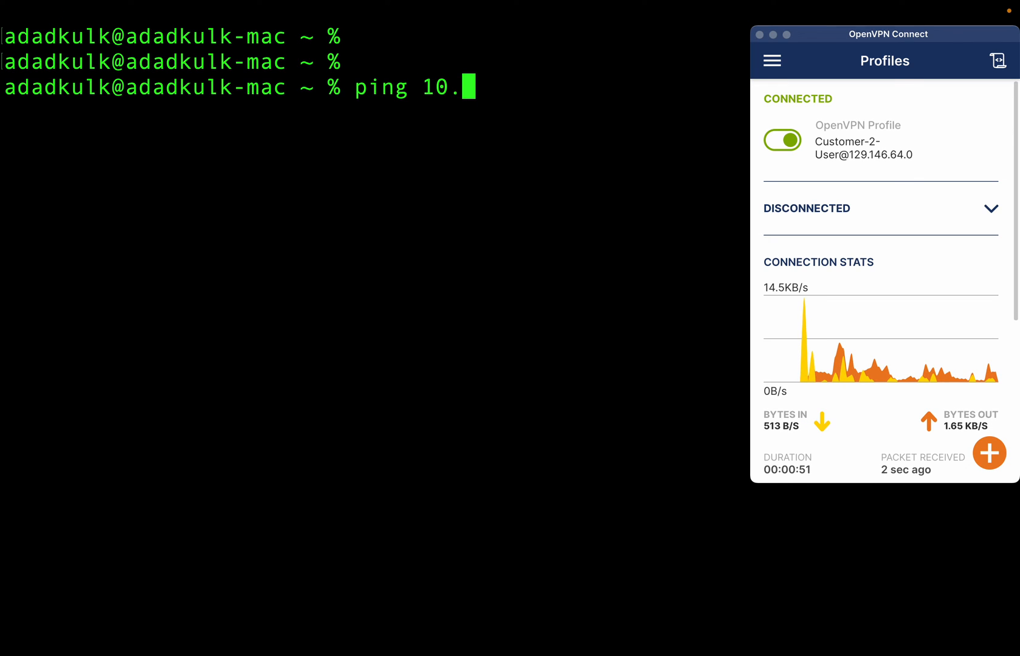
text(0.1.10)
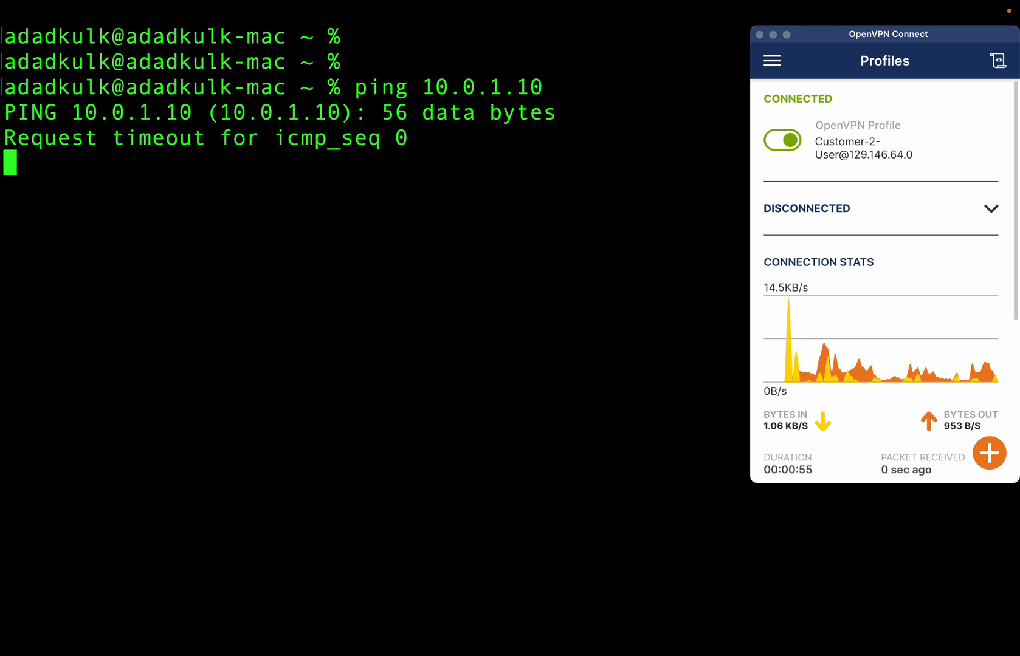
key(ctrl+c)
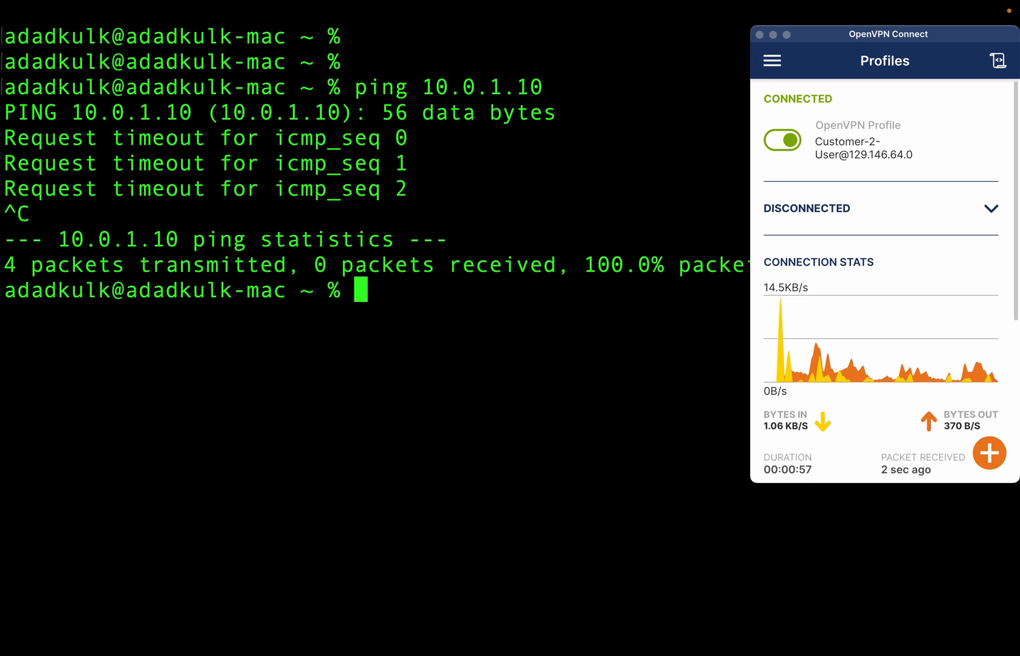
text(ping 10.0.1.10)
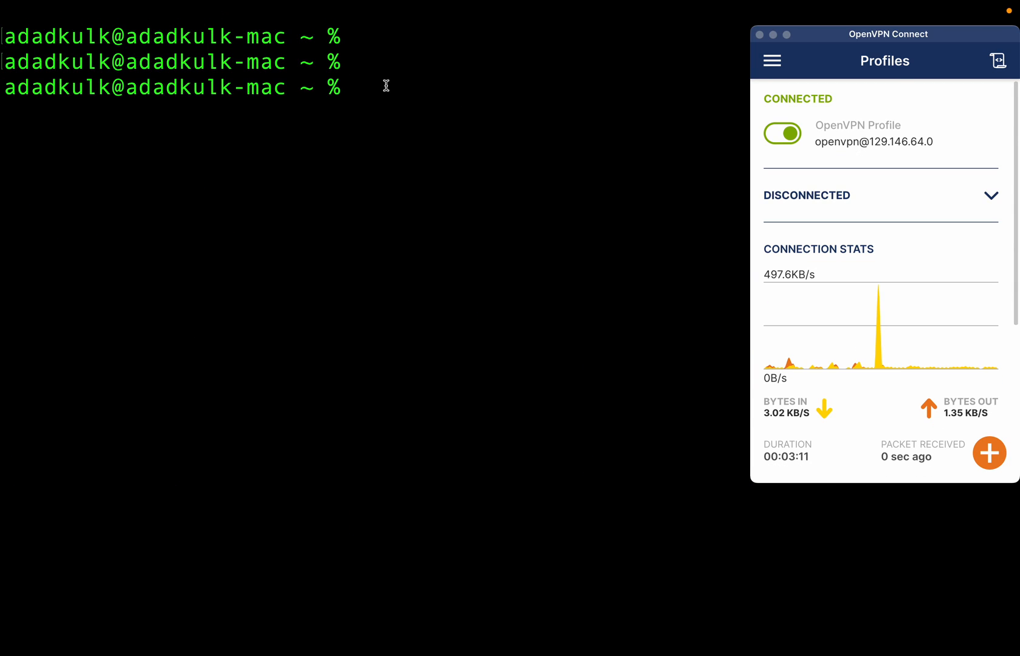
As the openvpn admin, ping 10.0.1.10 with 0% loss, then start the next ping.
text(p)
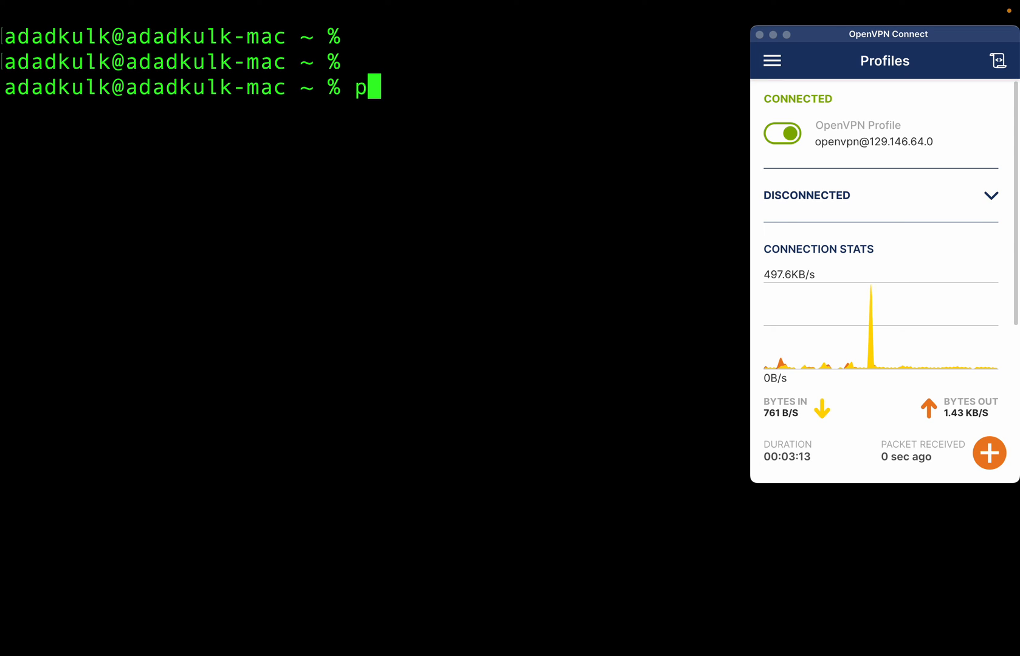
text(ing 10)
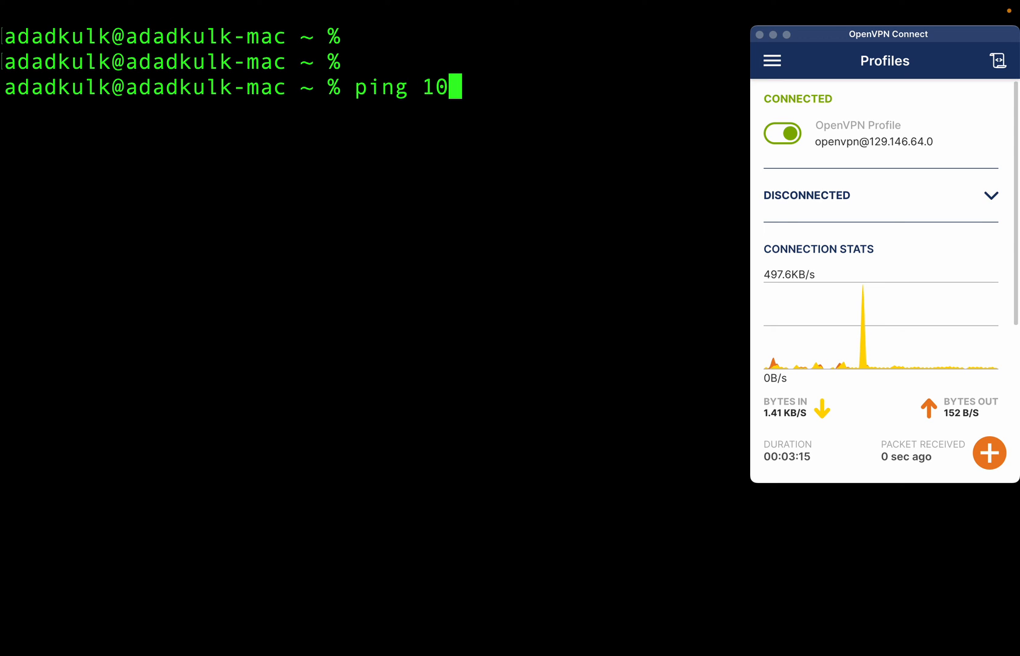
text(.0.1.10)
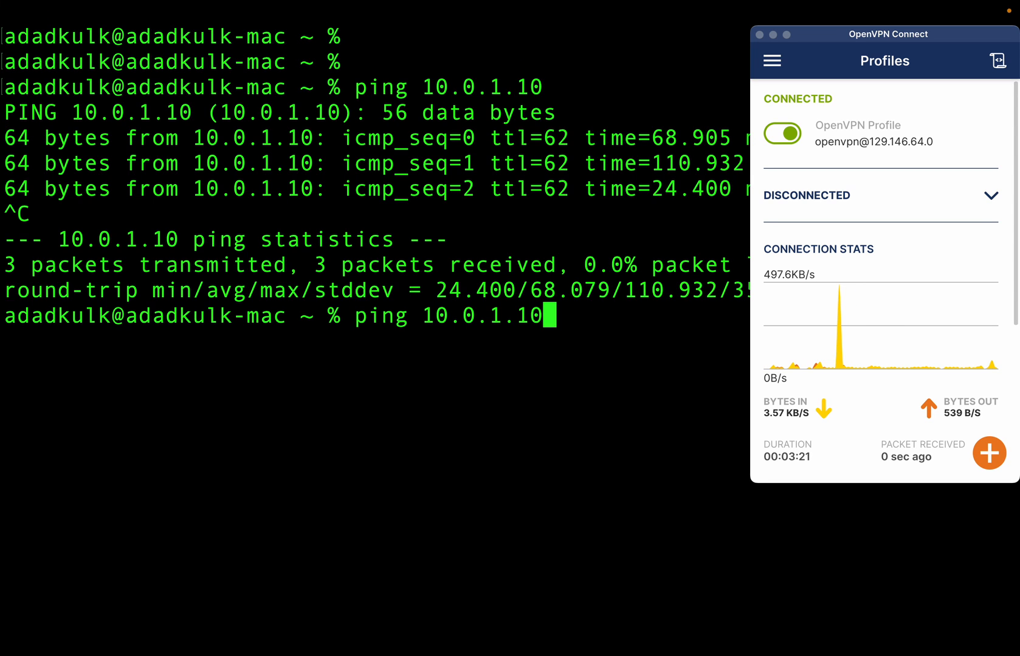
text(2)
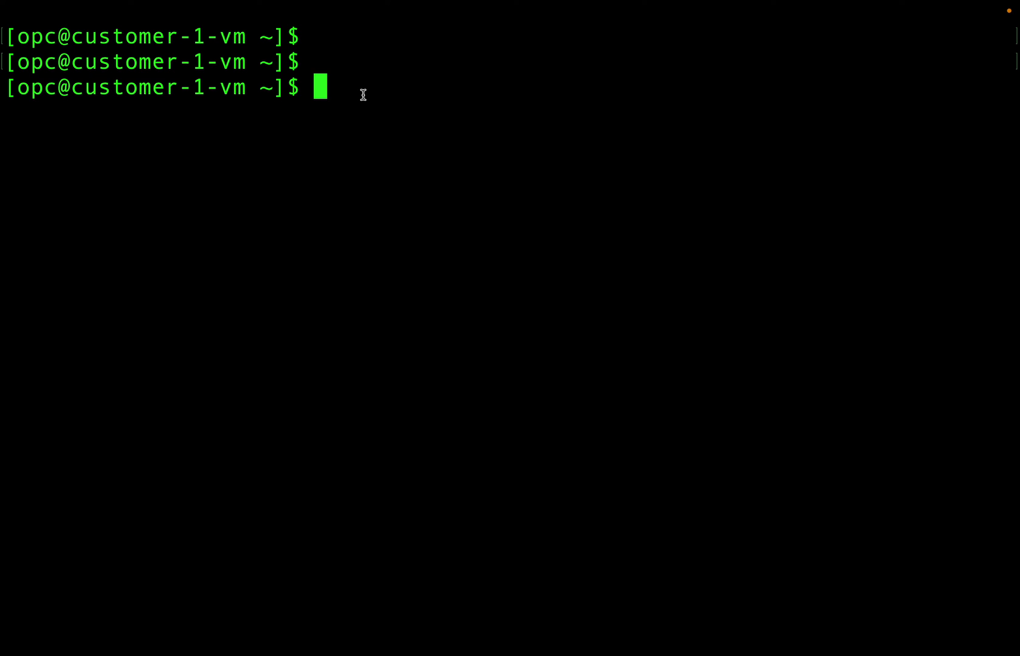
Ping 10.0.2.10 unanswered from customer-1-vm, then type a 10.0.1 ping on customer-2-vm.
text(pi)
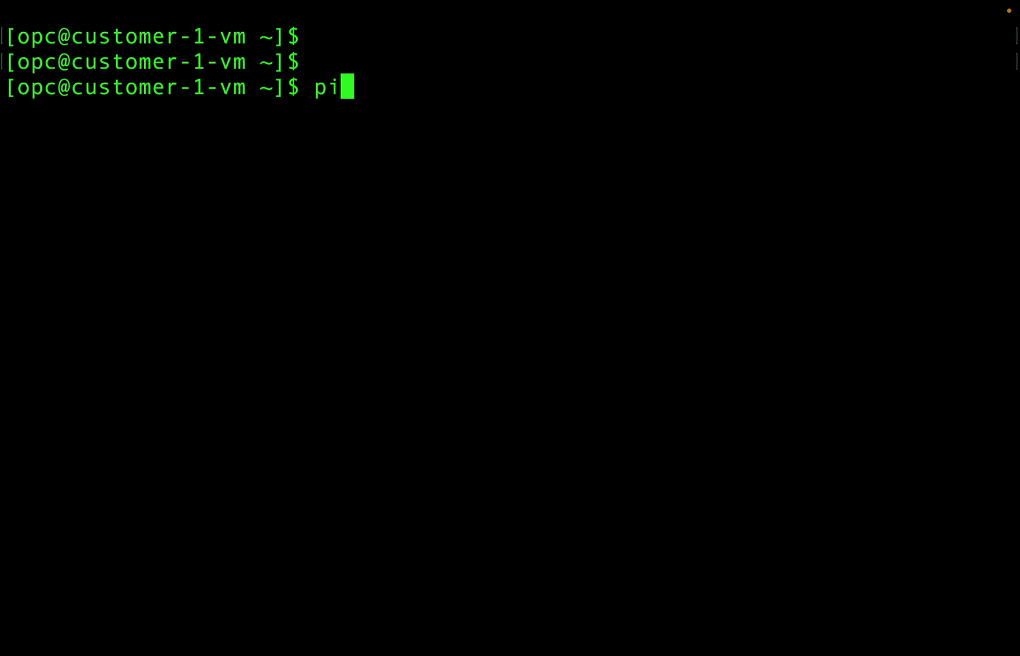
text(ng 10)
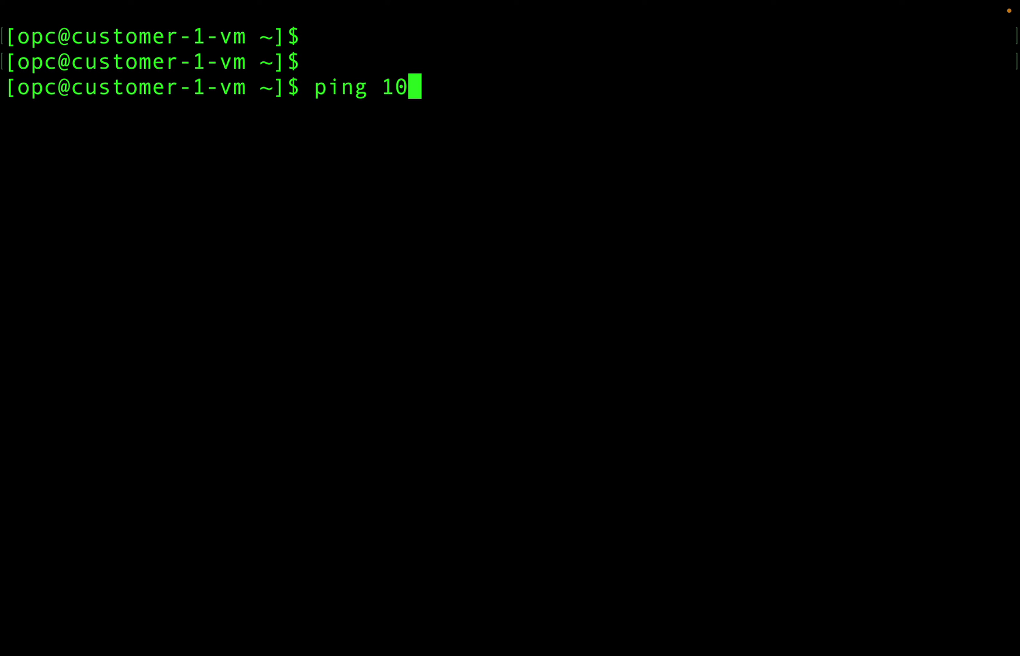
text(.0.2.10)
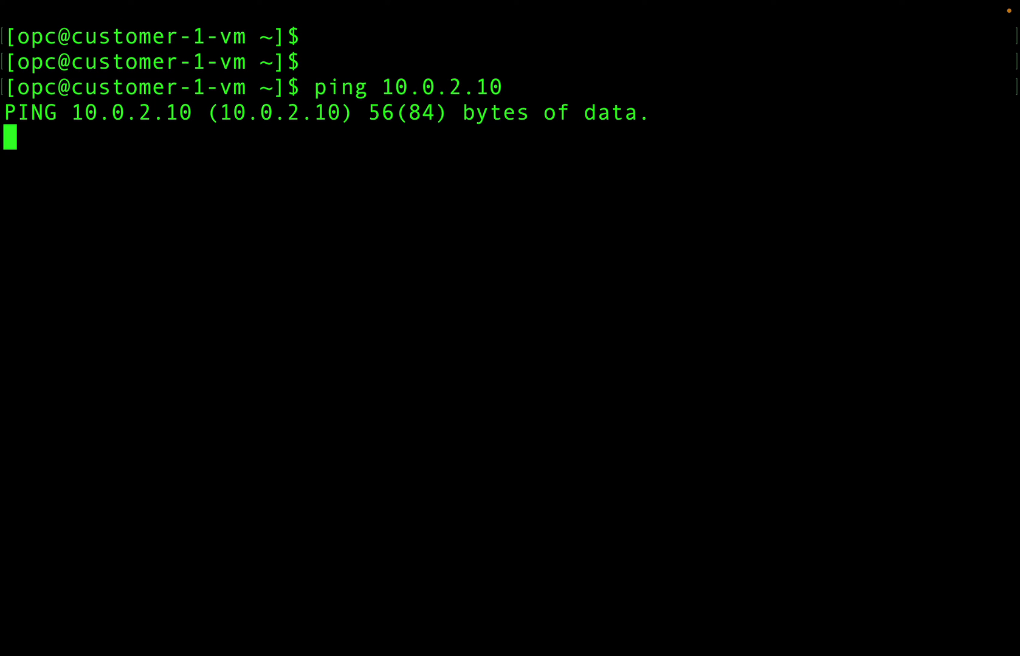
key(ctrl+c)
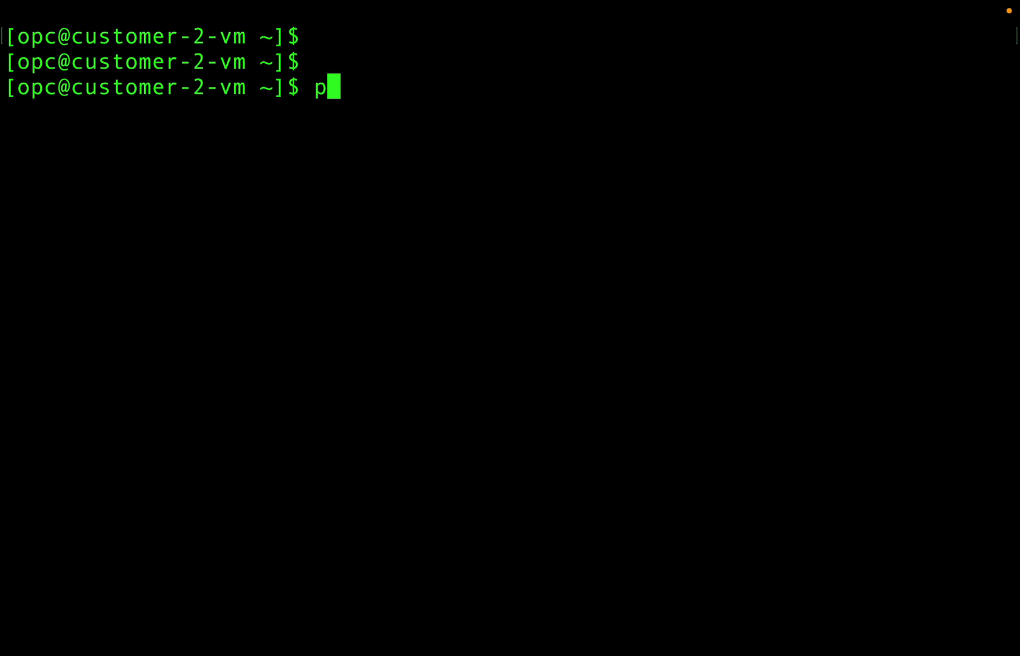
text(ing 10)
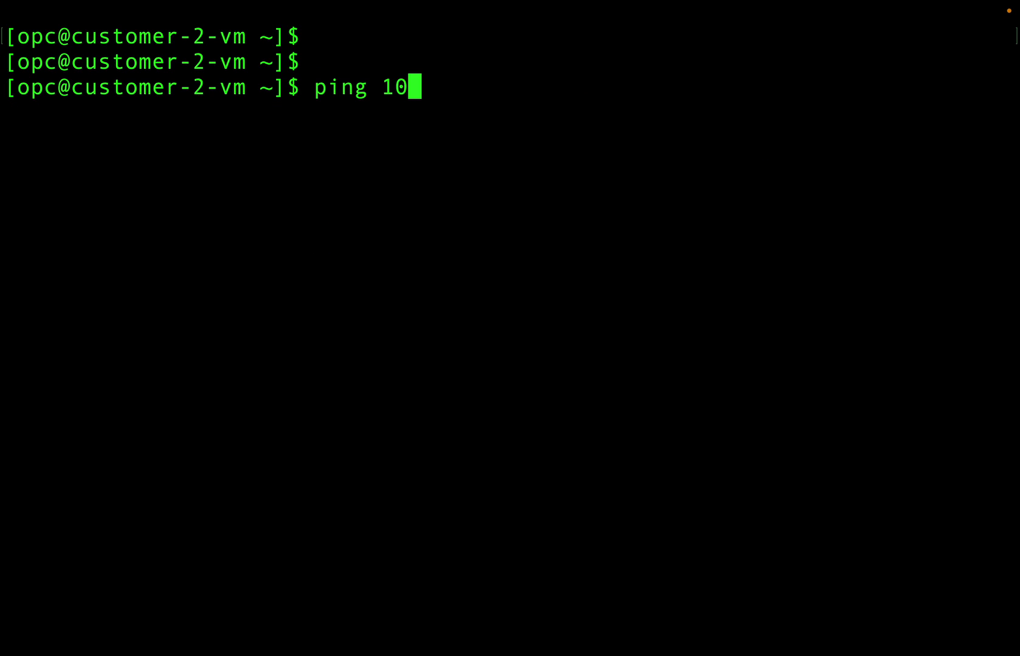
text(.0.1.)
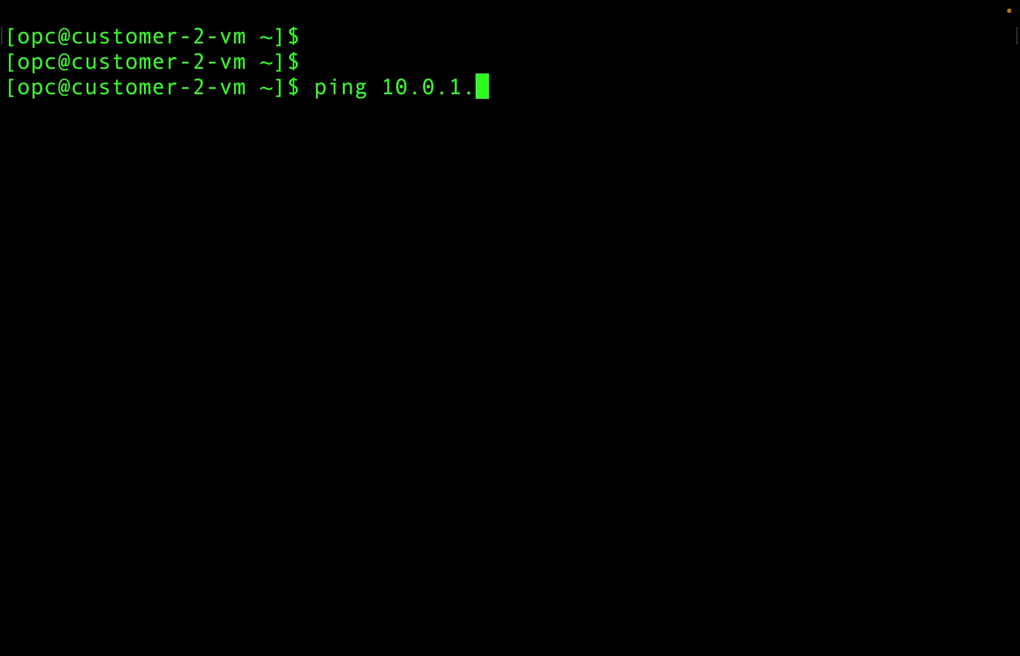